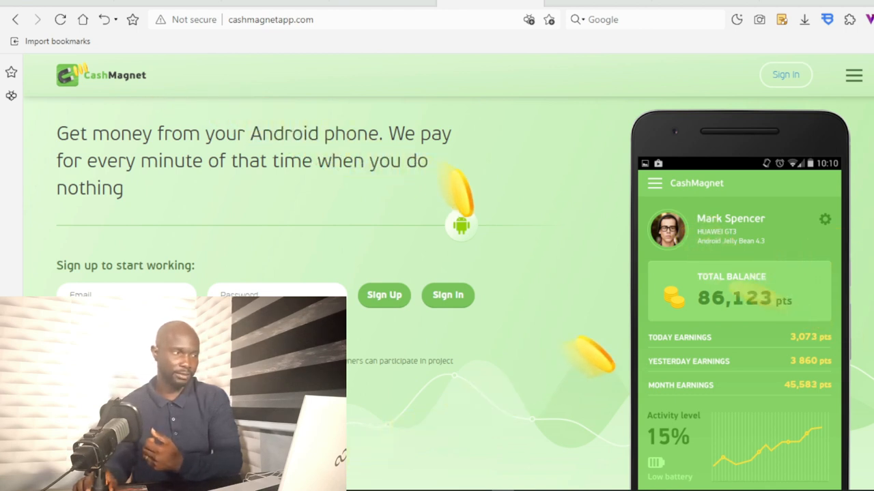
Scroll past the sign-up hero to the Google Play download and reward-programs section
{"action": "scroll", "scroll_direction": "down", "scroll_amount": 3}
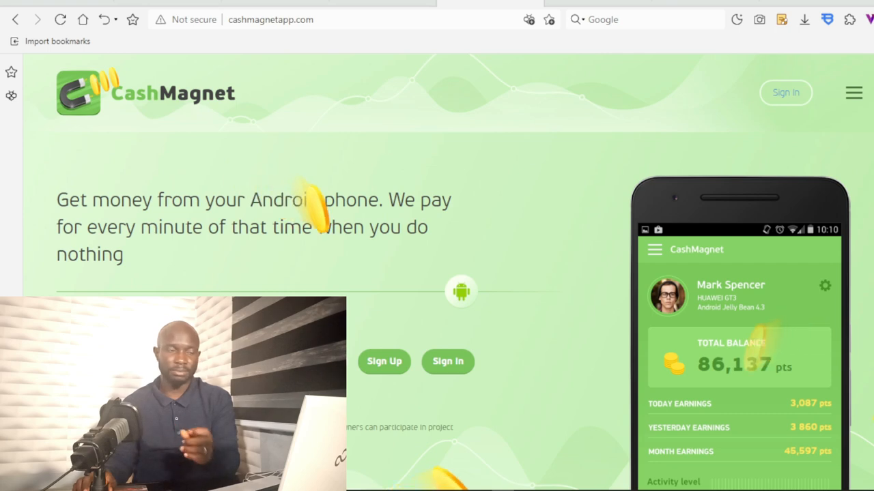
{"action": "scroll", "scroll_direction": "down", "scroll_amount": 3}
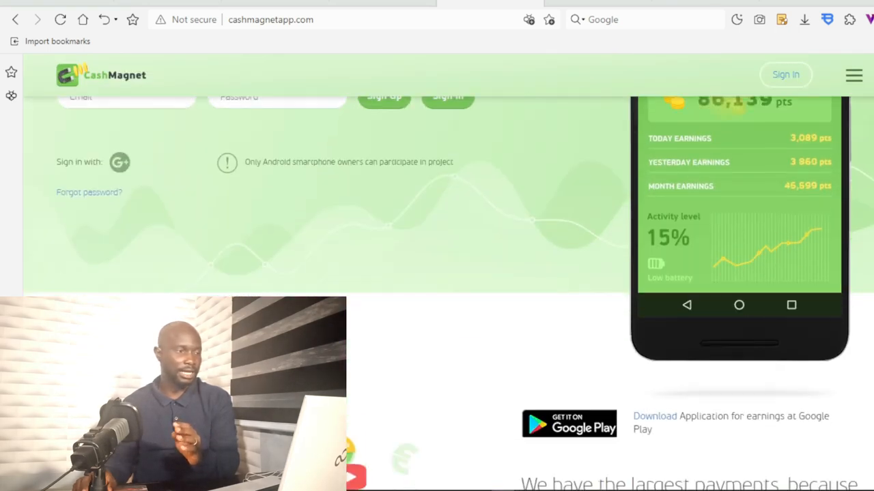
{"action": "scroll", "scroll_direction": "down", "scroll_amount": 3}
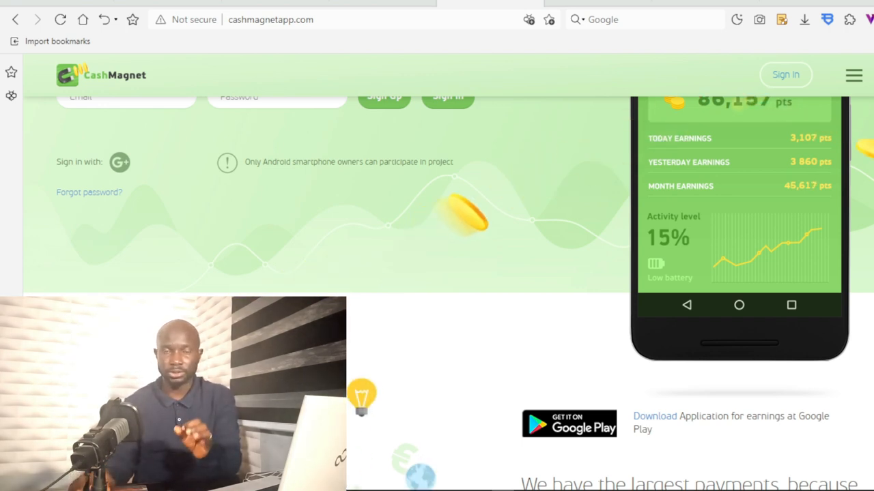
{"action": "scroll", "scroll_direction": "down", "scroll_amount": 3}
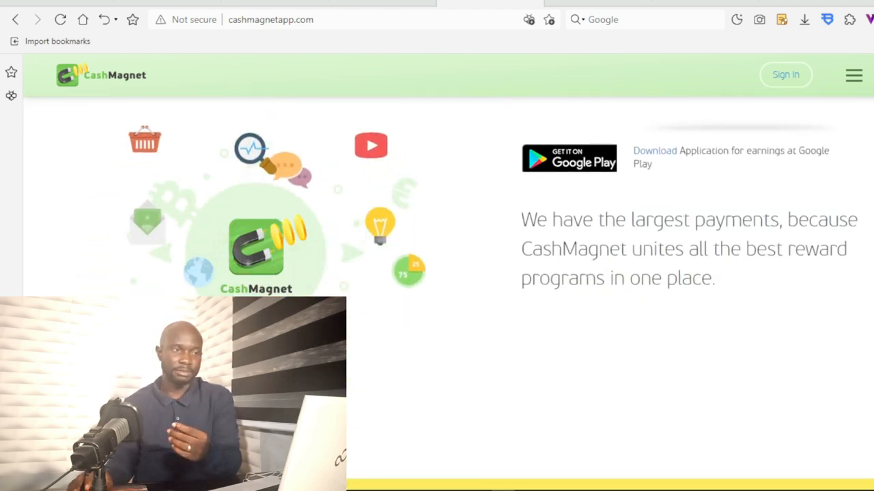
Scroll through the passive-mode, QR code and data-safety sections to the partner logos
{"action": "scroll", "scroll_direction": "down", "scroll_amount": 3}
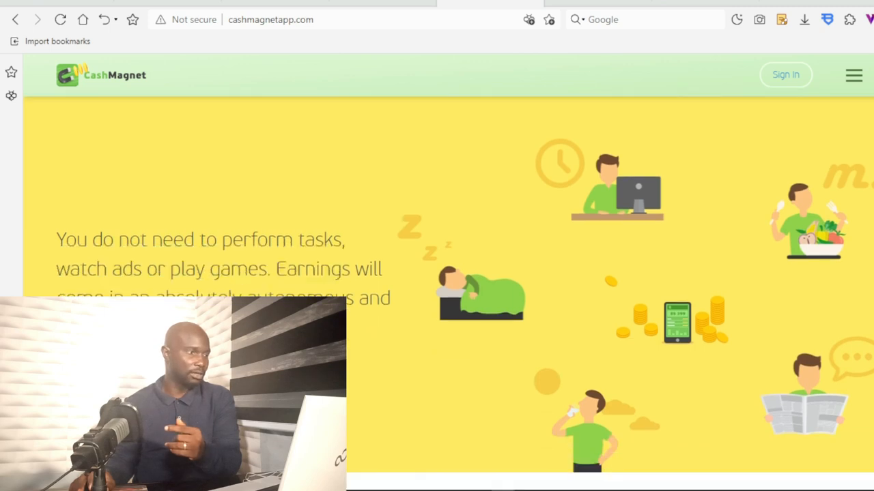
{"action": "scroll", "scroll_direction": "down", "scroll_amount": 3}
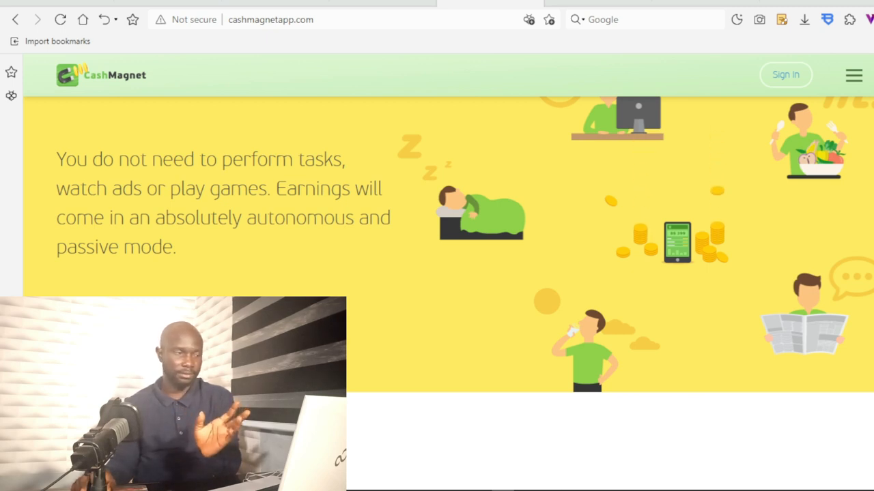
{"action": "scroll", "scroll_direction": "down", "scroll_amount": 3}
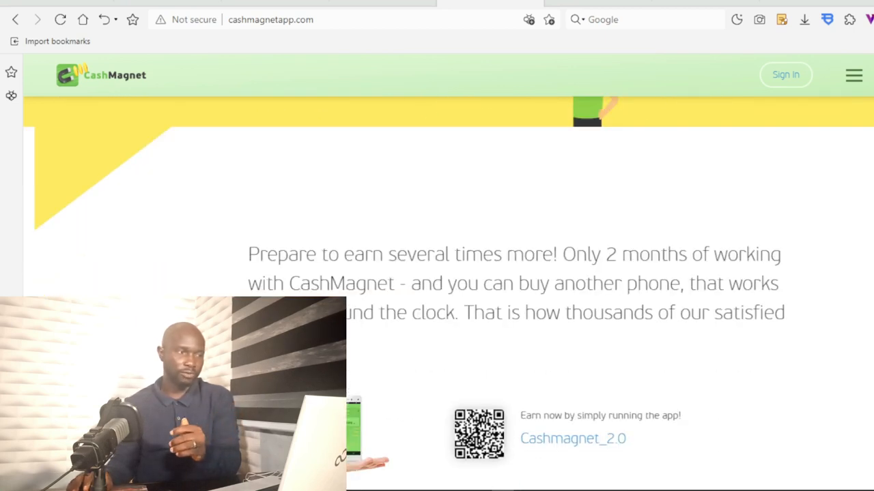
{"action": "scroll", "scroll_direction": "down", "scroll_amount": 3}
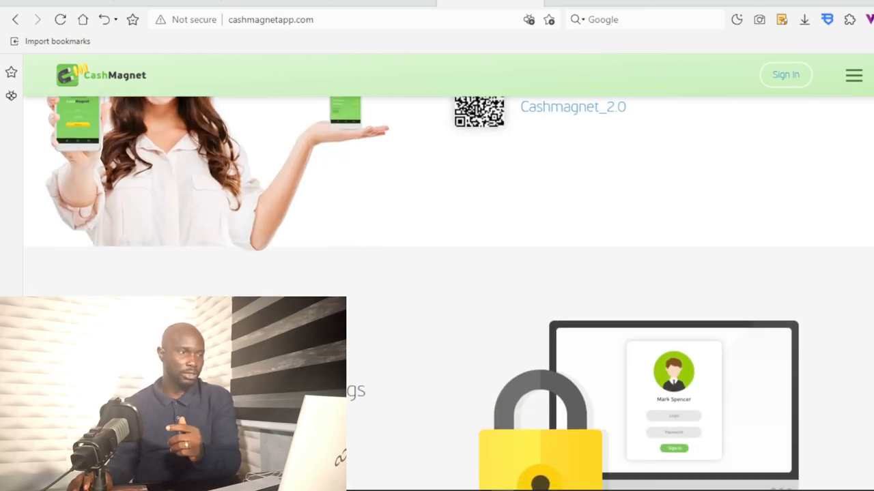
{"action": "scroll", "scroll_direction": "down", "scroll_amount": 3}
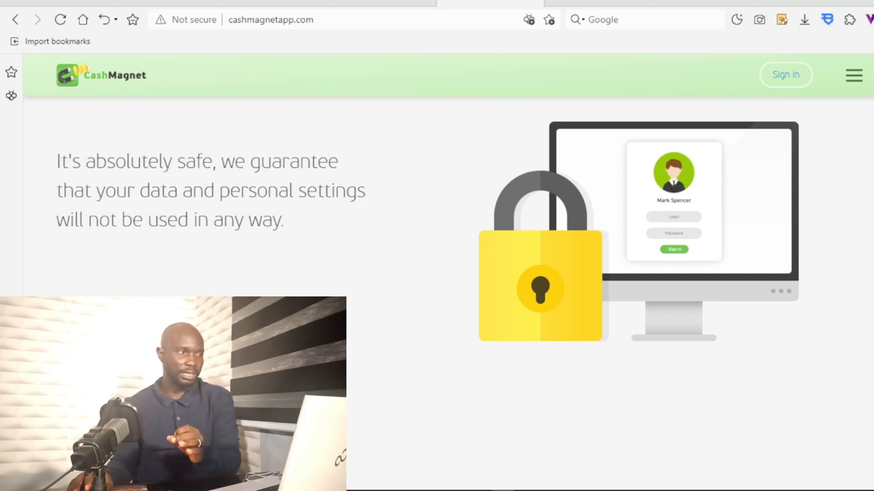
{"action": "scroll", "scroll_direction": "down", "scroll_amount": 3}
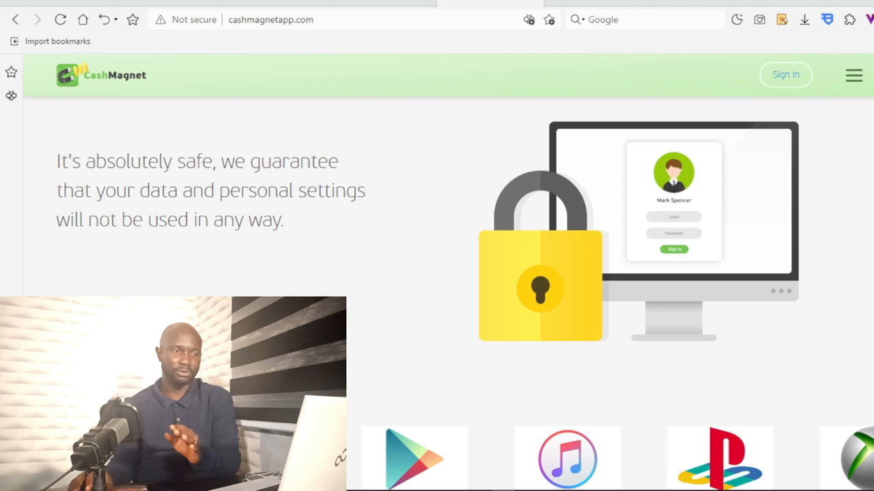
{"action": "scroll", "scroll_direction": "down", "scroll_amount": 3}
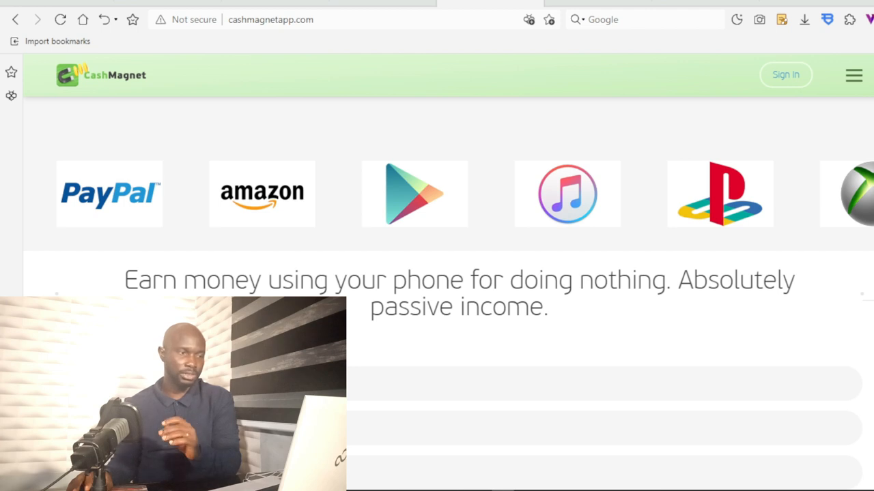
Expand and read the FAQ answers on what CashMagnet is, free use and supported systems
{"action": "scroll", "scroll_direction": "down", "scroll_amount": 3}
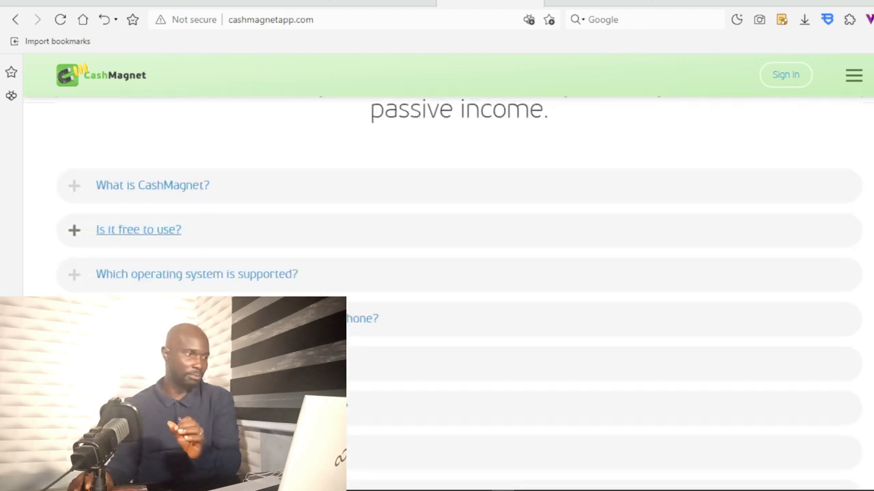
{"action": "left_click", "coordinate": [153, 186]}
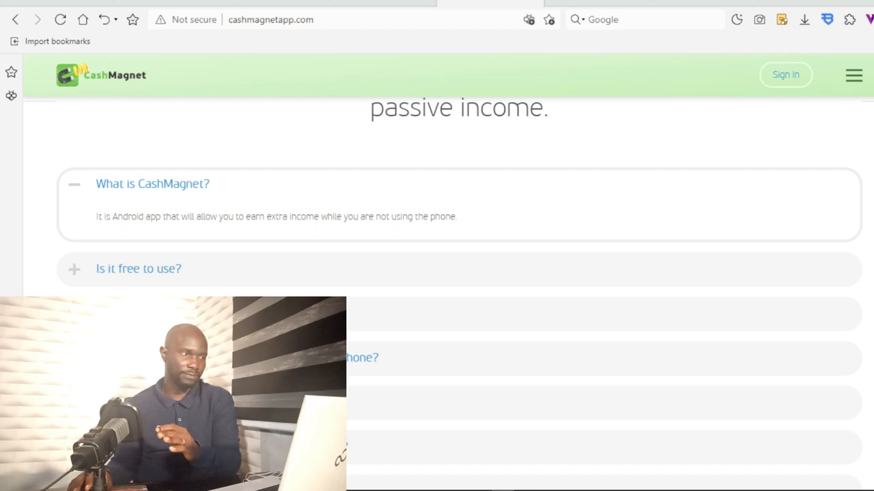
{"action": "left_click", "coordinate": [153, 183]}
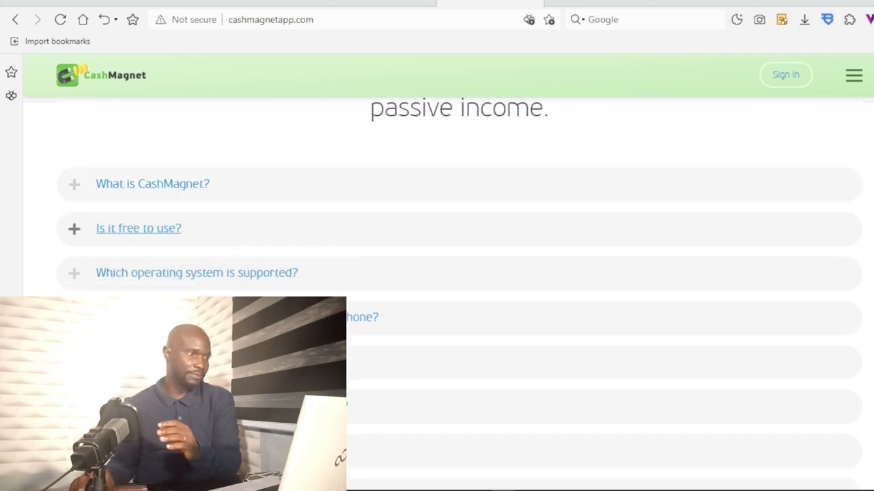
{"action": "left_click", "coordinate": [138, 228]}
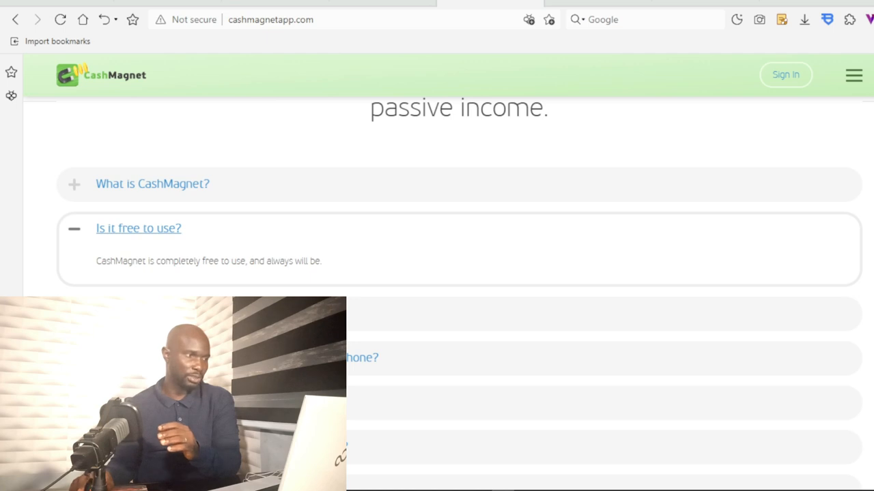
{"action": "left_click", "coordinate": [138, 228]}
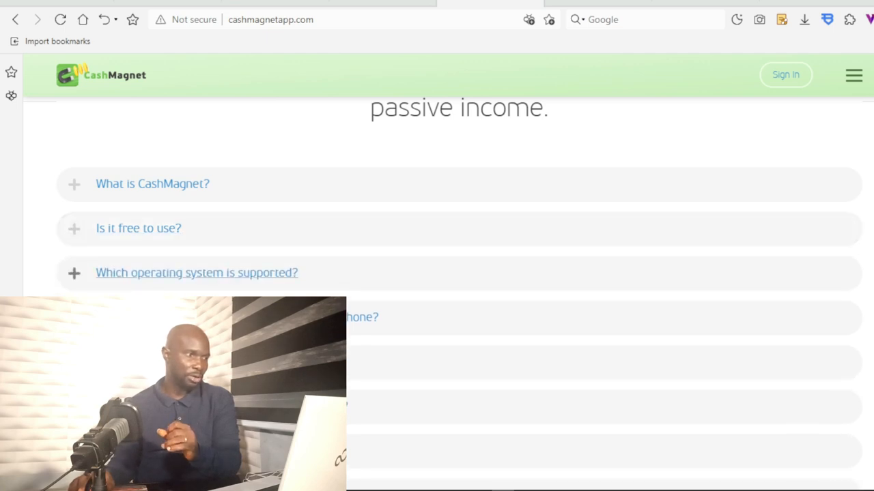
{"action": "left_click", "coordinate": [196, 273]}
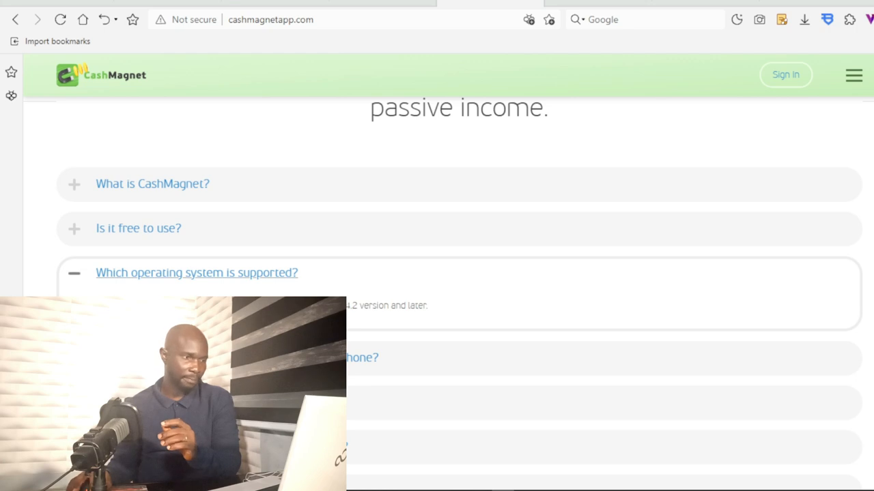
{"action": "scroll", "scroll_direction": "down", "scroll_amount": 3}
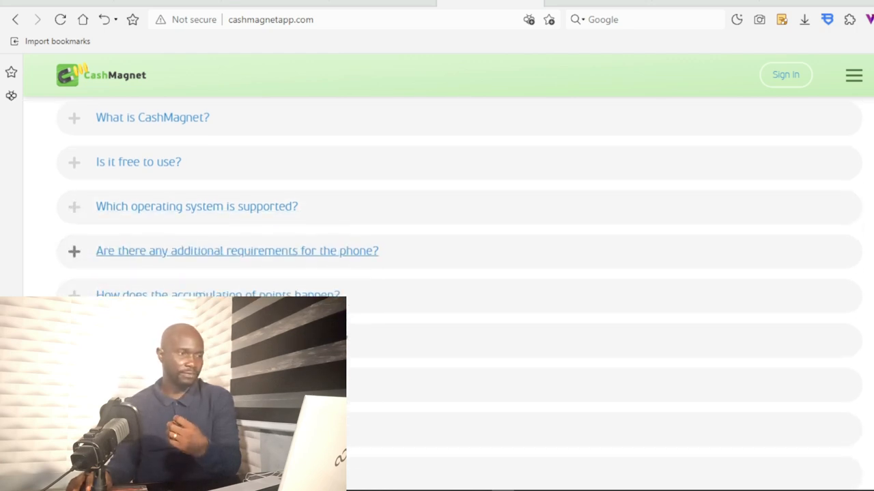
Browse the remaining FAQ questions and return toward the top of the page
{"action": "left_click", "coordinate": [237, 251]}
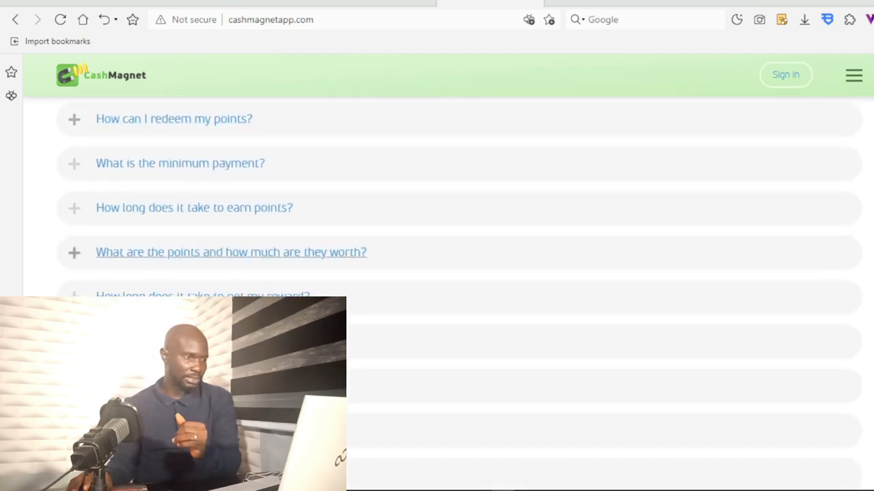
{"action": "scroll", "scroll_direction": "down", "scroll_amount": 3}
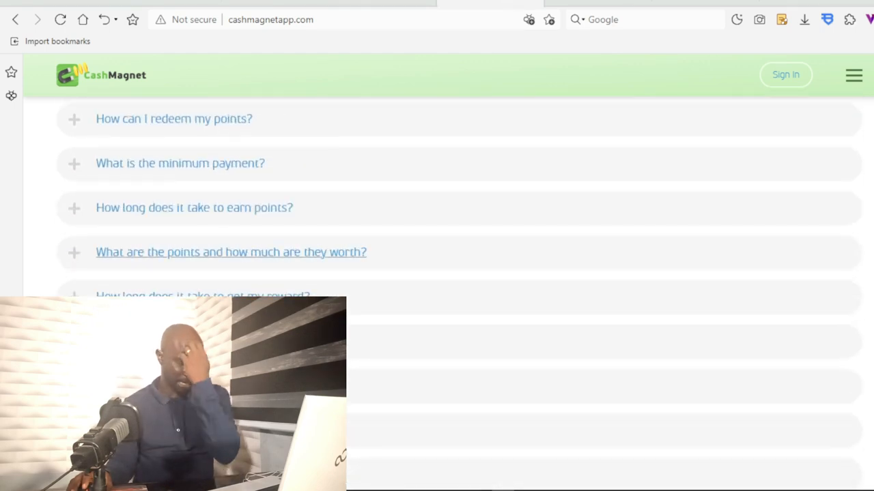
{"action": "scroll", "scroll_direction": "down", "scroll_amount": 3}
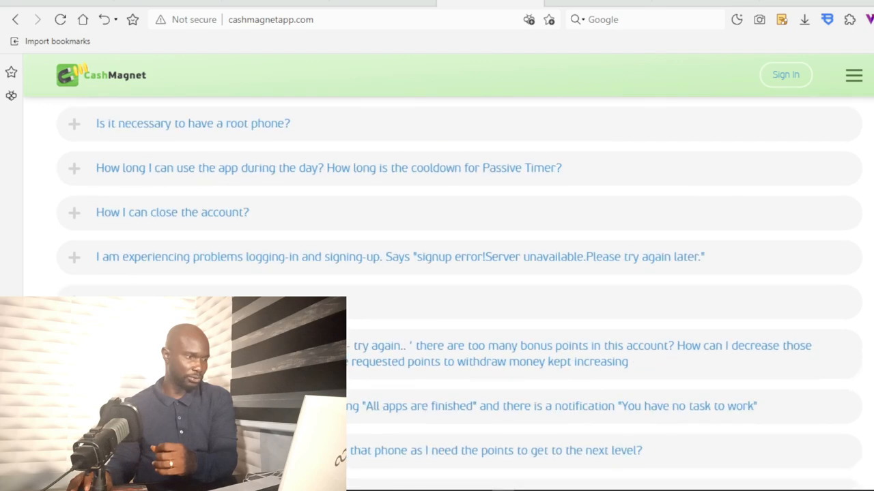
{"action": "scroll", "scroll_direction": "up", "scroll_amount": 3}
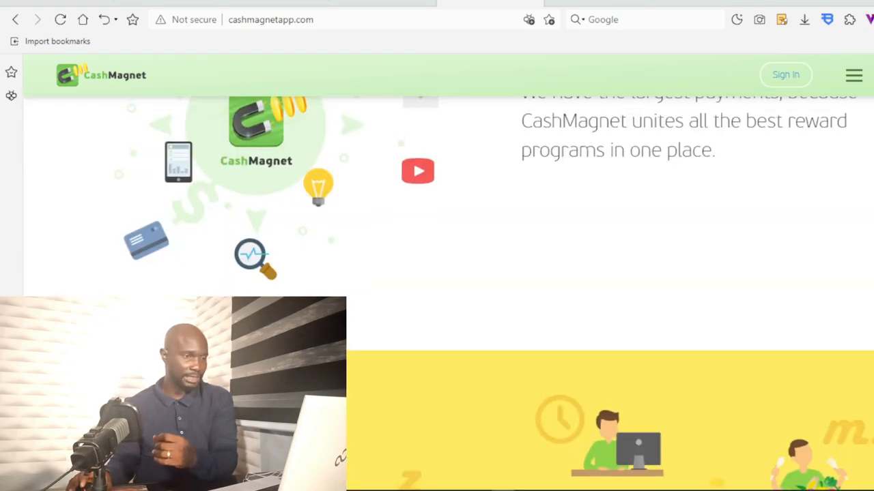
{"action": "scroll", "scroll_direction": "up", "scroll_amount": 3}
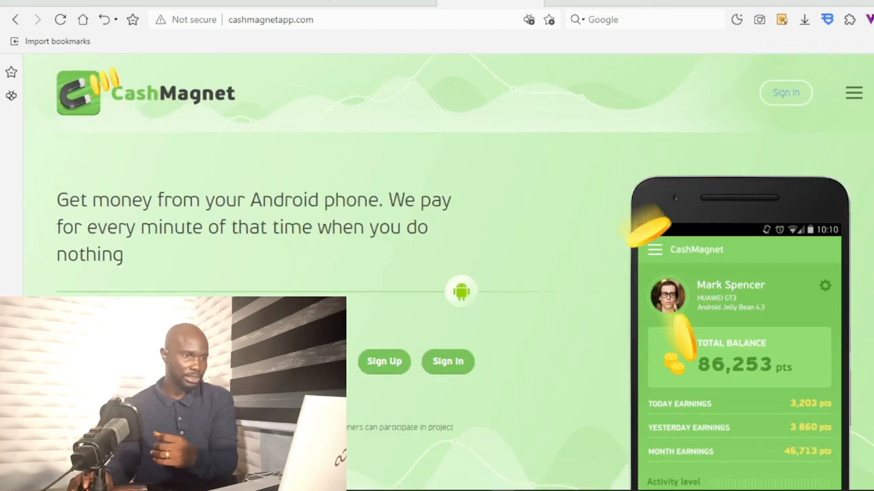
{"action": "scroll", "scroll_direction": "down", "scroll_amount": 3}
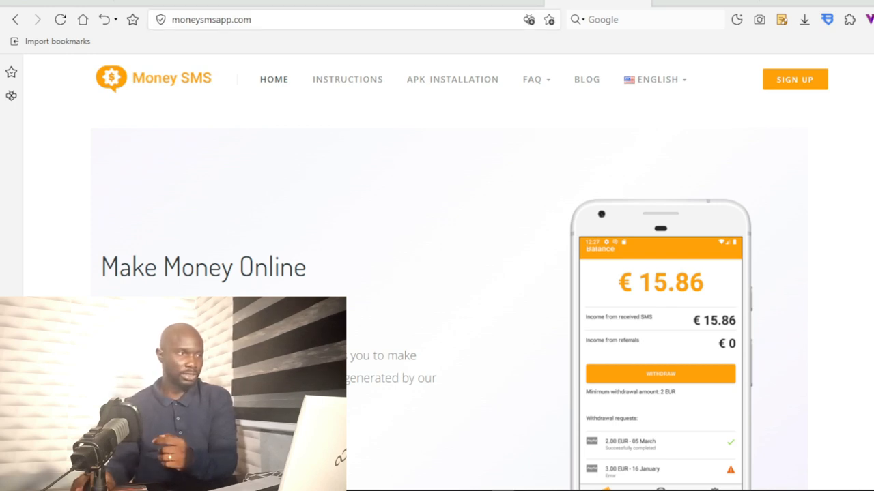
Scroll past the Money SMS app description and download area to the main features section
{"action": "scroll", "scroll_direction": "down", "scroll_amount": 3}
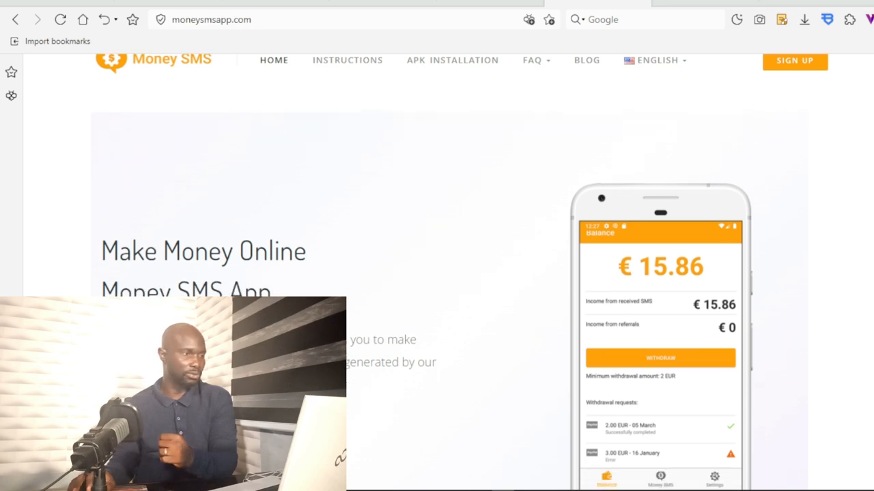
{"action": "scroll", "scroll_direction": "down", "scroll_amount": 3}
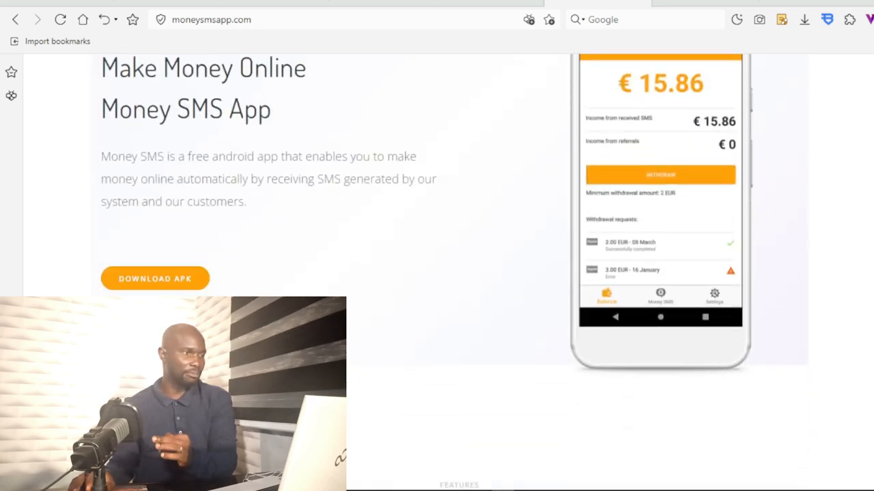
{"action": "scroll", "scroll_direction": "down", "scroll_amount": 3}
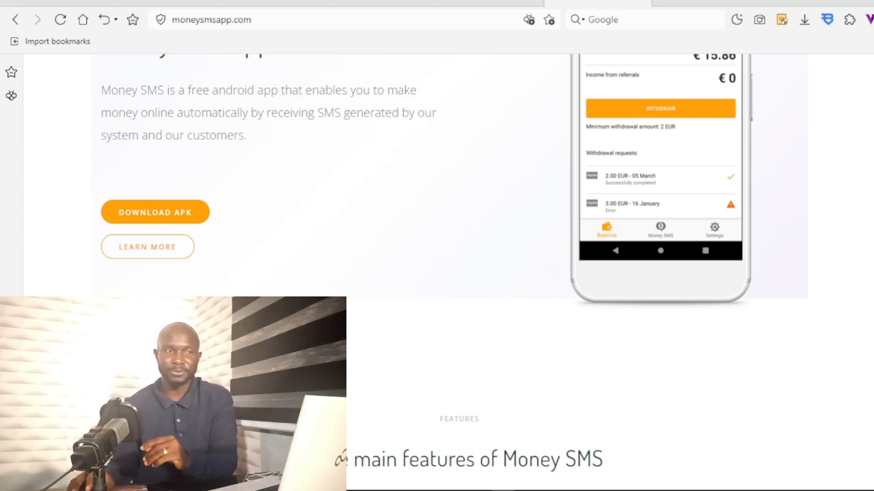
{"action": "scroll", "scroll_direction": "down", "scroll_amount": 3}
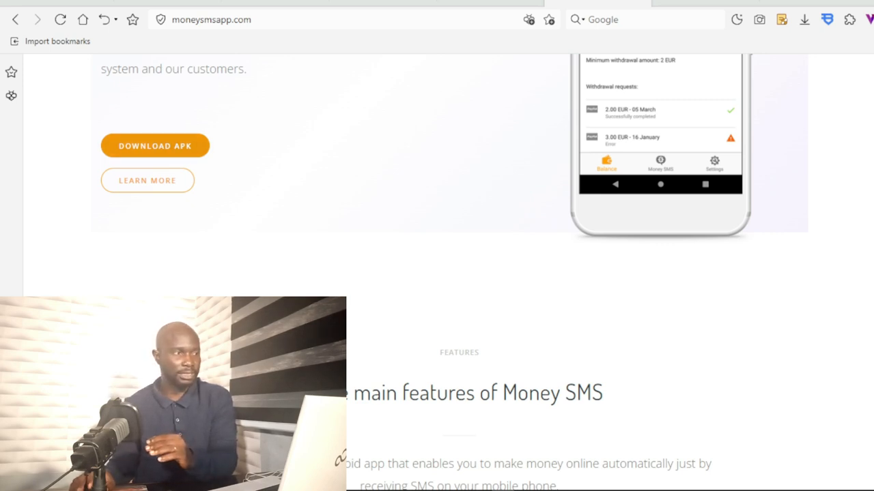
{"action": "scroll", "scroll_direction": "down", "scroll_amount": 3}
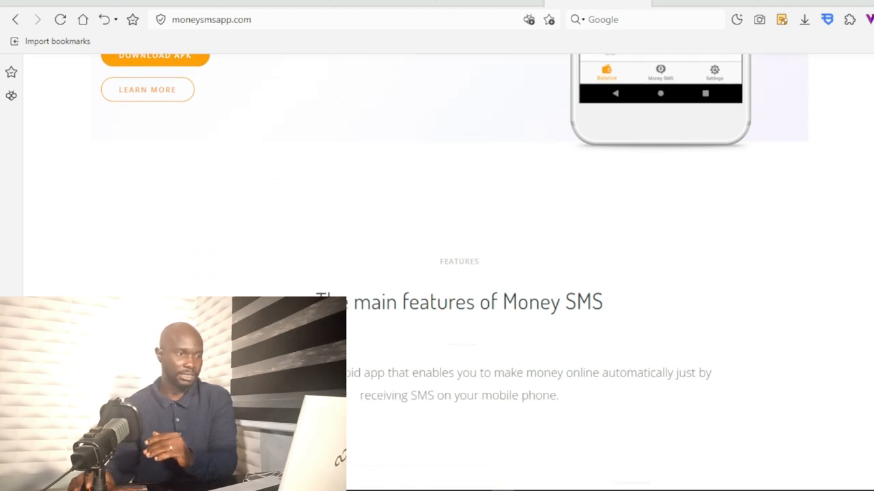
{"action": "scroll", "scroll_direction": "up", "scroll_amount": 3}
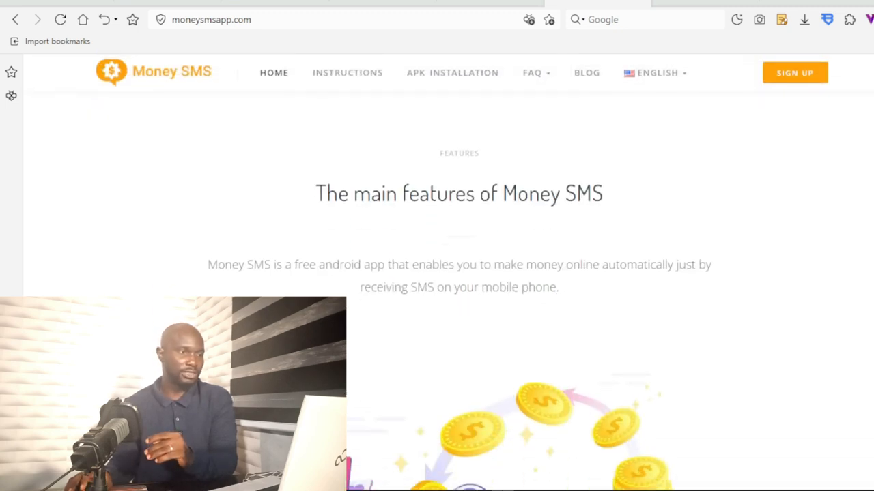
Review the features grid down to 'Learn how to make money online with our app'
{"action": "scroll", "scroll_direction": "down", "scroll_amount": 3}
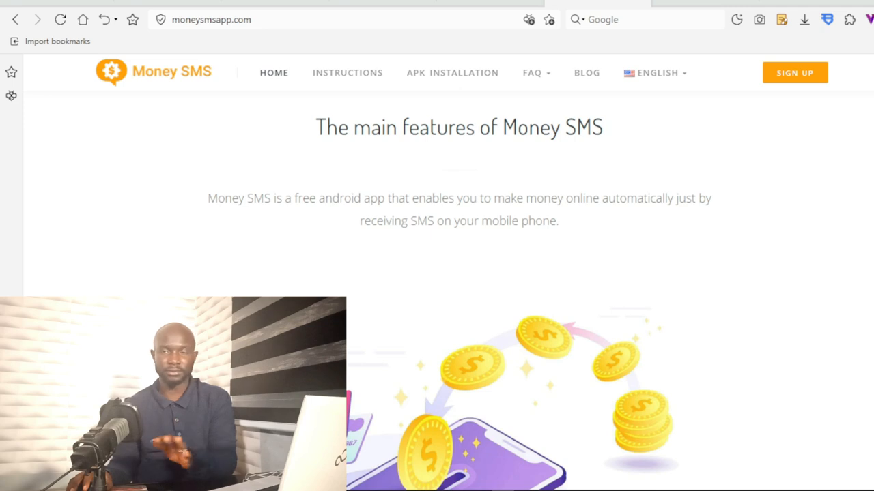
{"action": "scroll", "scroll_direction": "down", "scroll_amount": 3}
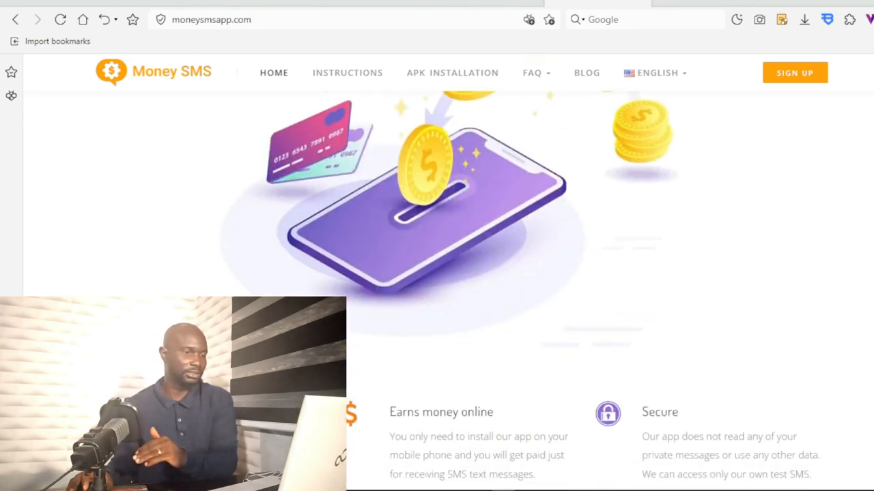
{"action": "scroll", "scroll_direction": "down", "scroll_amount": 3}
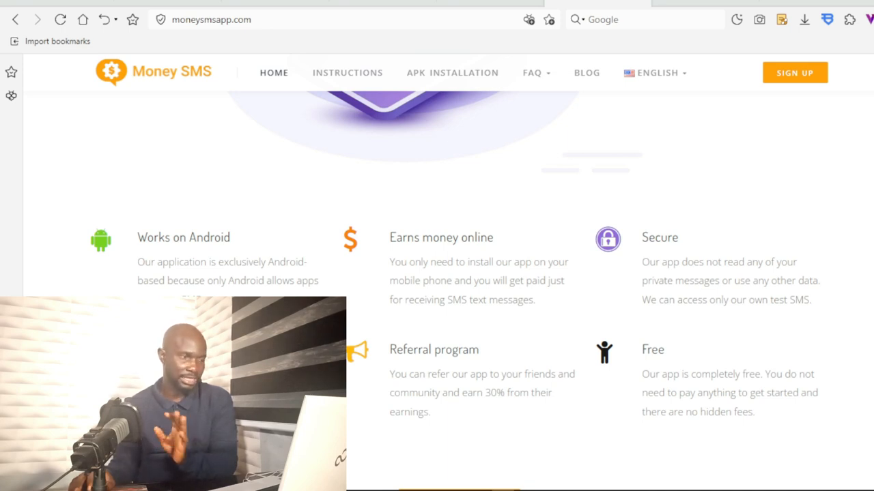
{"action": "scroll", "scroll_direction": "down", "scroll_amount": 3}
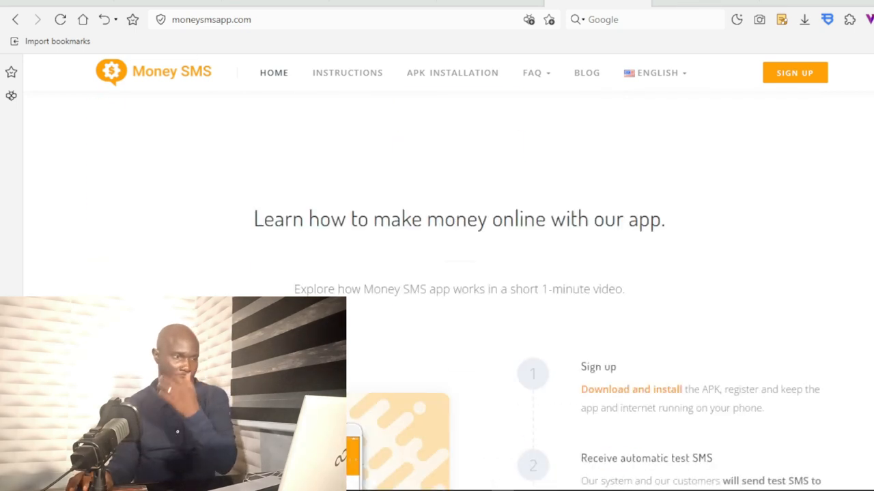
Read the sign-up, test SMS and get-paid steps down to 'See all instructions'
{"action": "scroll", "scroll_direction": "down", "scroll_amount": 3}
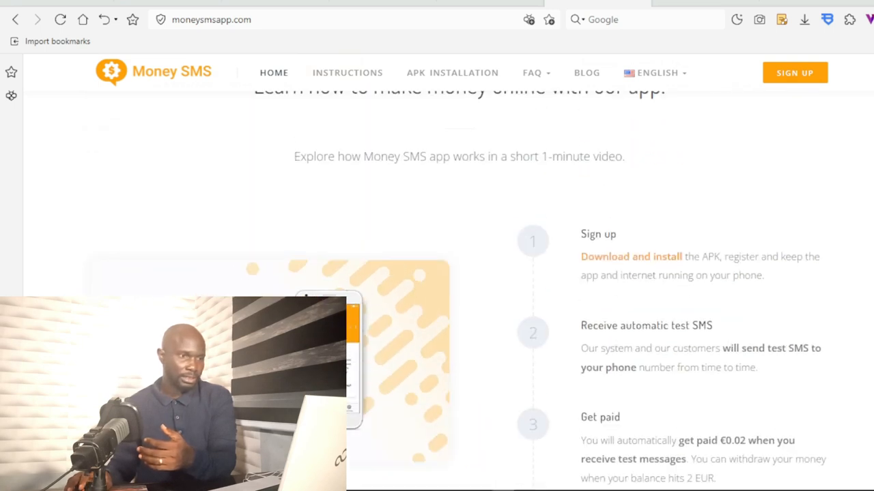
{"action": "scroll", "scroll_direction": "down", "scroll_amount": 3}
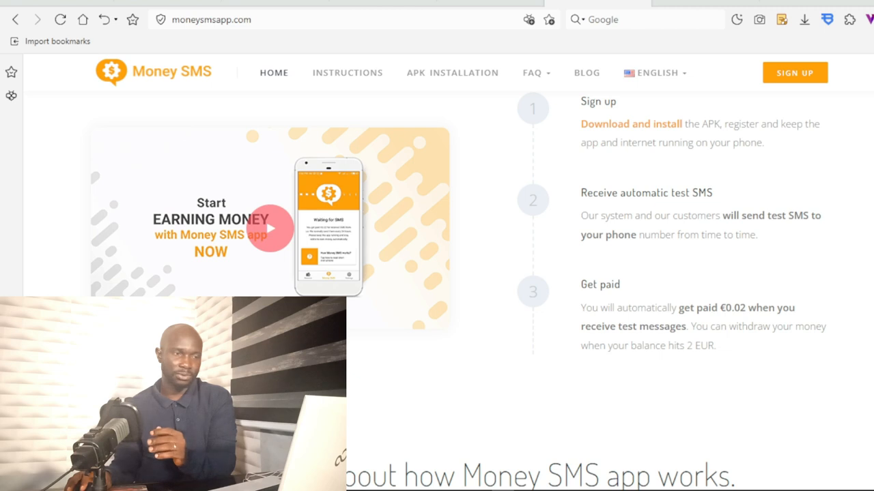
{"action": "scroll", "scroll_direction": "down", "scroll_amount": 3}
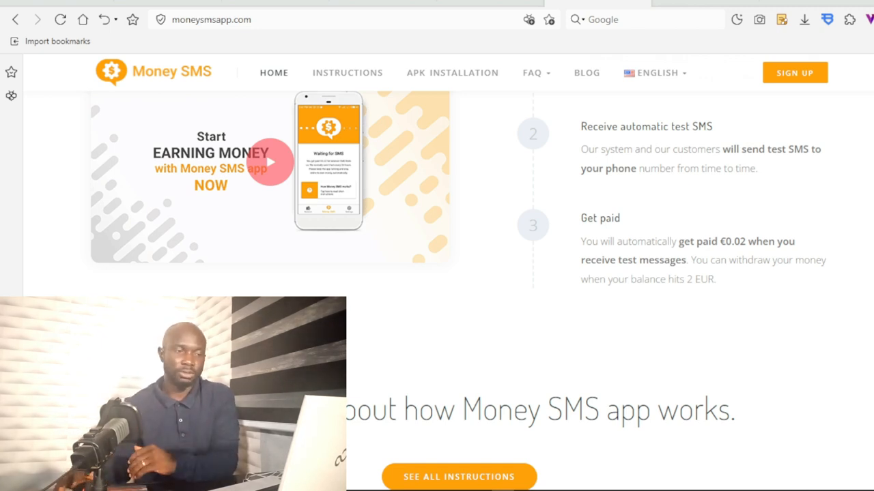
{"action": "scroll", "scroll_direction": "down", "scroll_amount": 3}
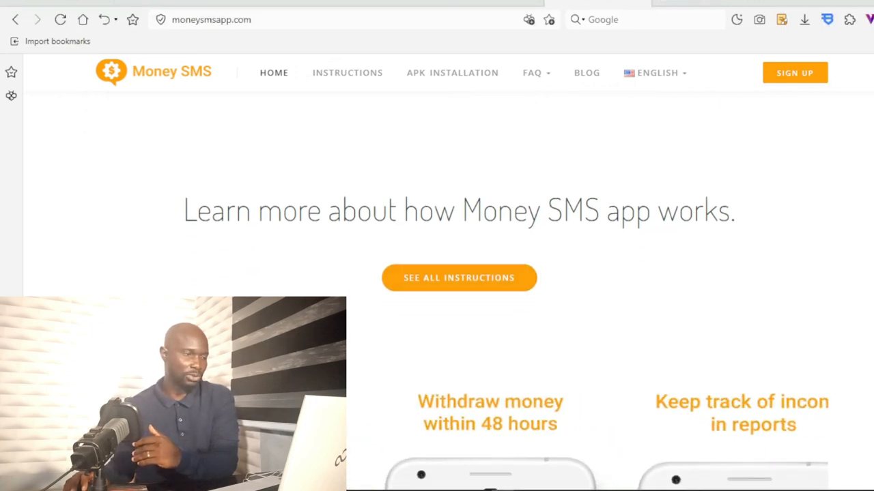
View the app screenshot carousel down to the 'Why are you getting paid?' section
{"action": "scroll", "scroll_direction": "down", "scroll_amount": 3}
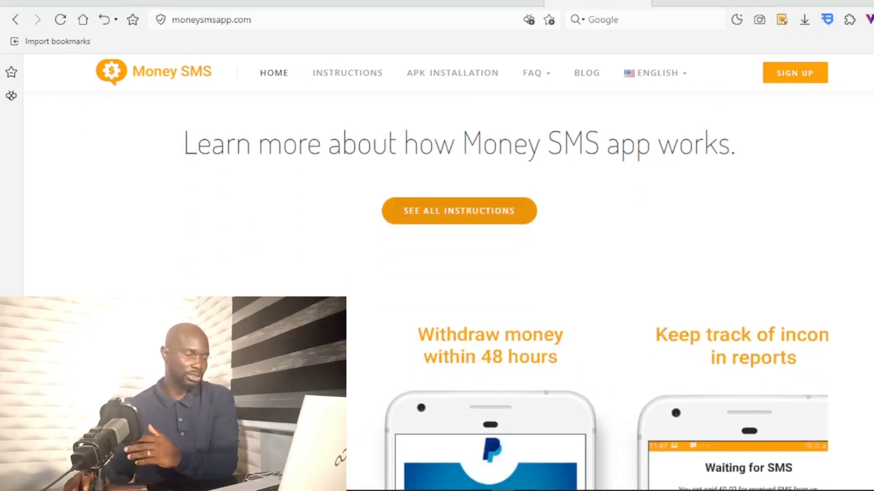
{"action": "scroll", "scroll_direction": "down", "scroll_amount": 3}
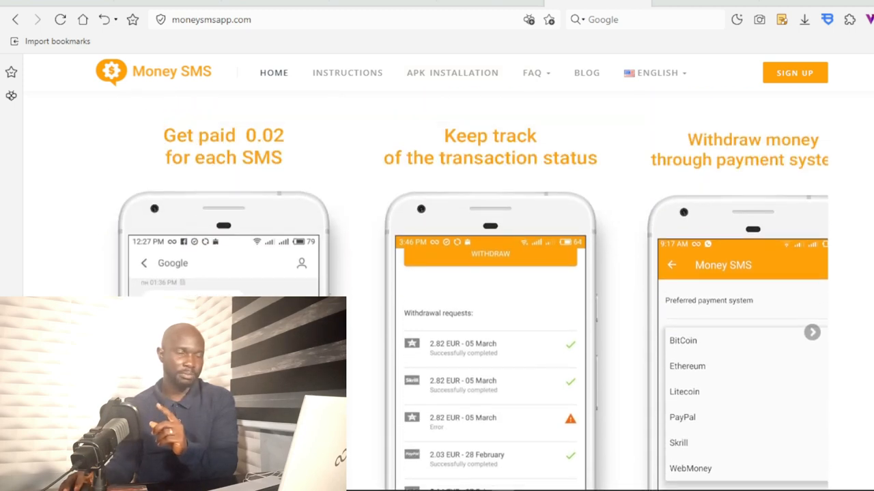
{"action": "scroll", "scroll_direction": "down", "scroll_amount": 3}
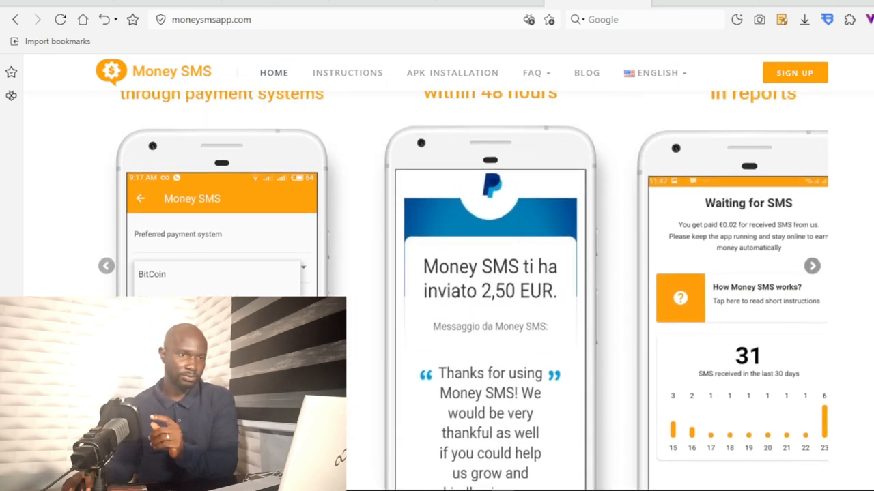
{"action": "scroll", "scroll_direction": "down", "scroll_amount": 3}
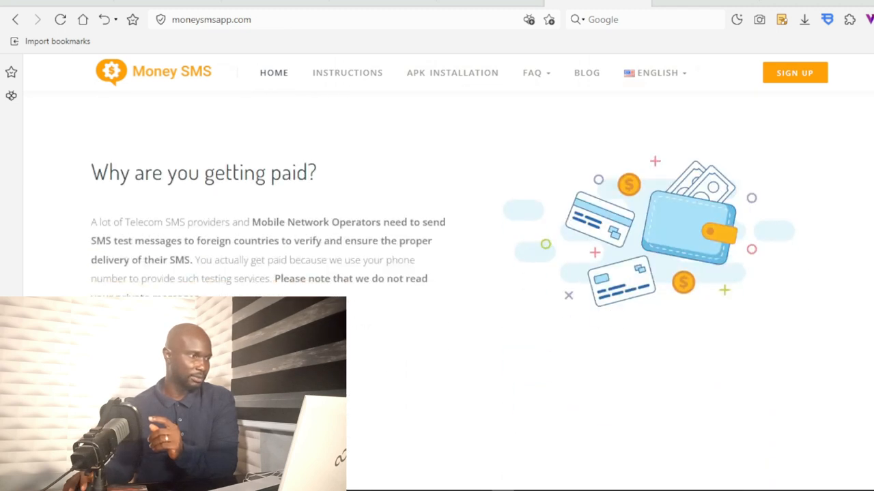
Read the 'Are we scam or legit?' GDPR and payment-proof section toward the APK area
{"action": "scroll", "scroll_direction": "down", "scroll_amount": 3}
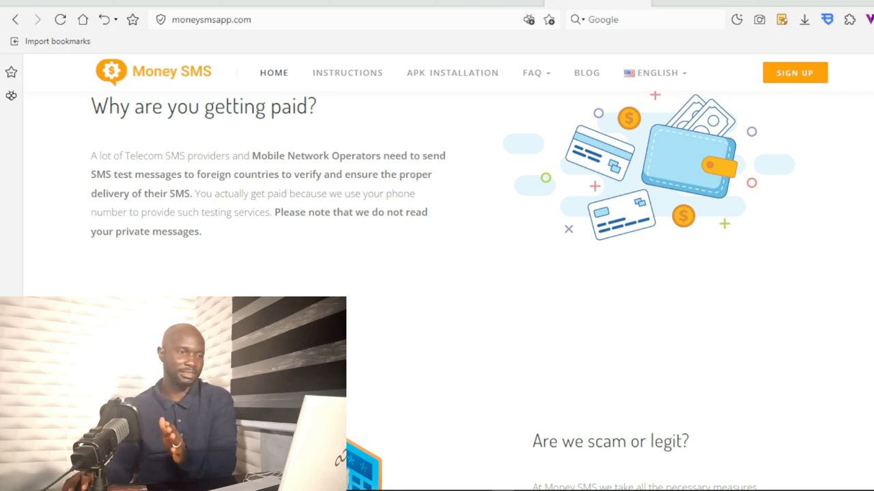
{"action": "scroll", "scroll_direction": "down", "scroll_amount": 3}
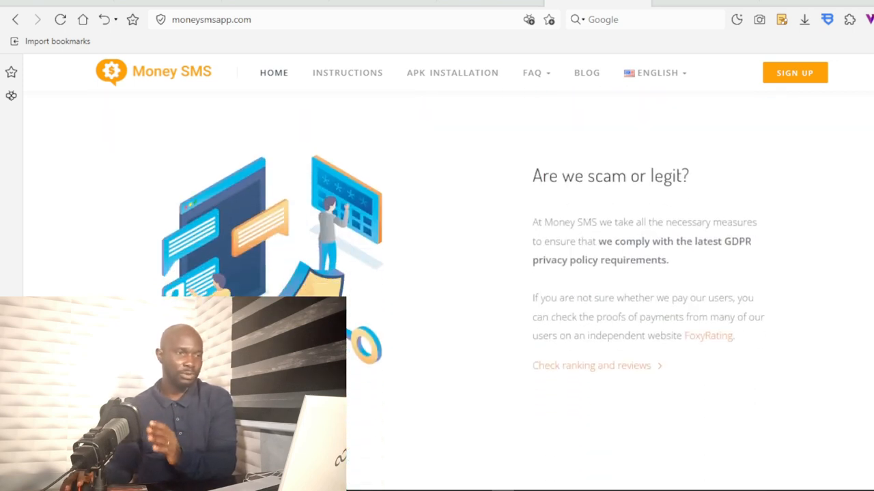
{"action": "scroll", "scroll_direction": "down", "scroll_amount": 3}
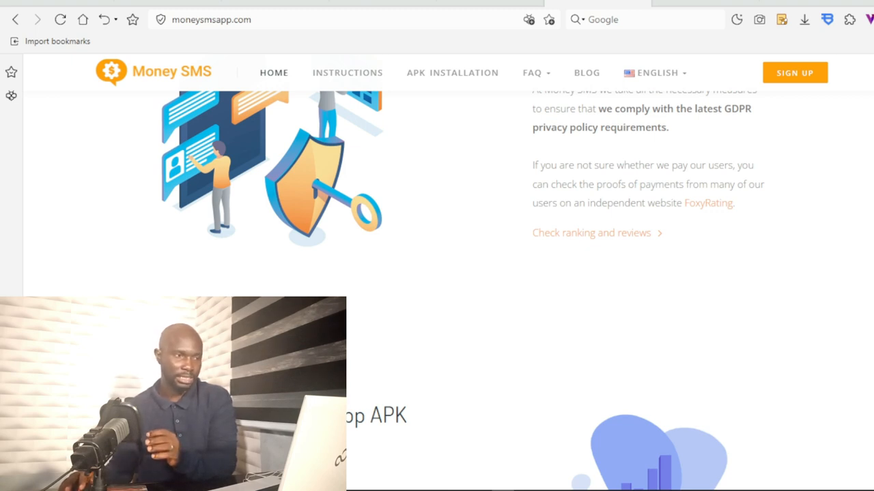
{"action": "scroll", "scroll_direction": "down", "scroll_amount": 3}
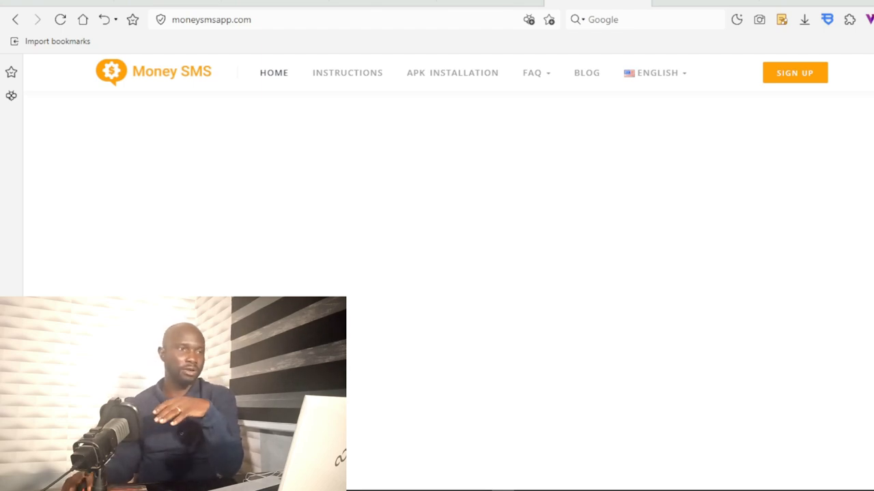
Go to current.us and scroll past radio stations and earning points to spending points on brands
{"action": "type", "text": "current.us"}
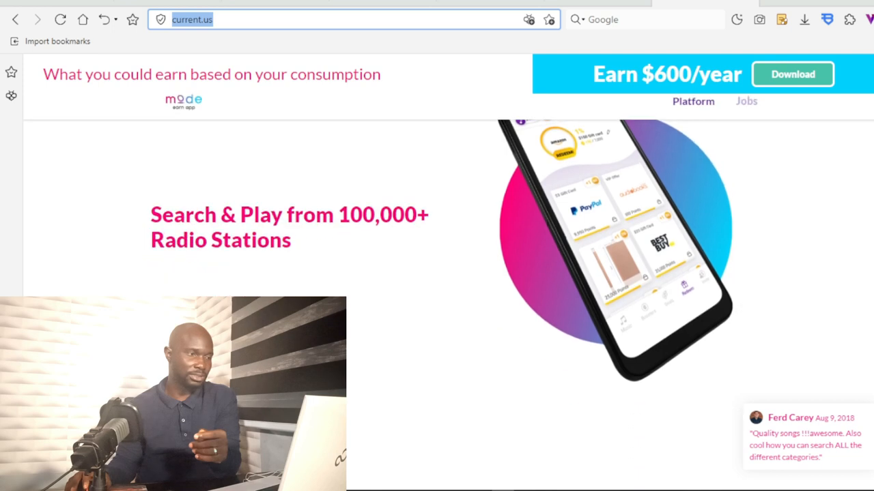
{"action": "scroll", "scroll_direction": "down", "scroll_amount": 3}
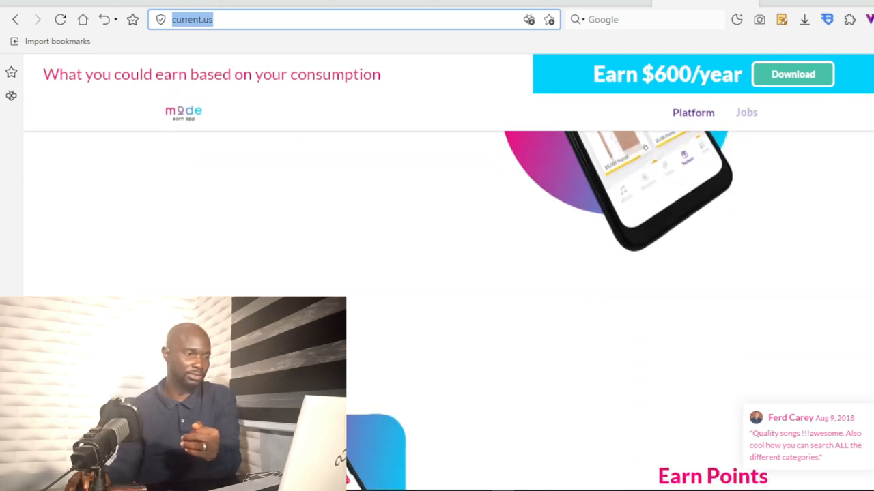
{"action": "scroll", "scroll_direction": "down", "scroll_amount": 3}
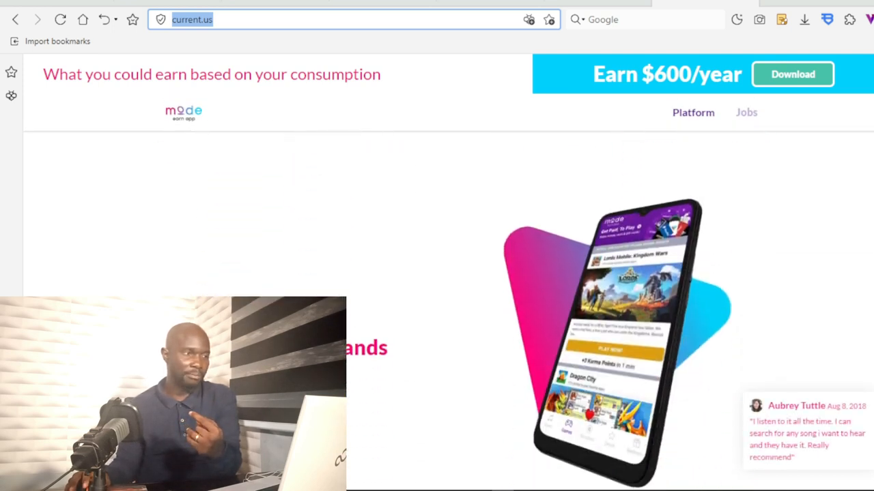
{"action": "scroll", "scroll_direction": "down", "scroll_amount": 3}
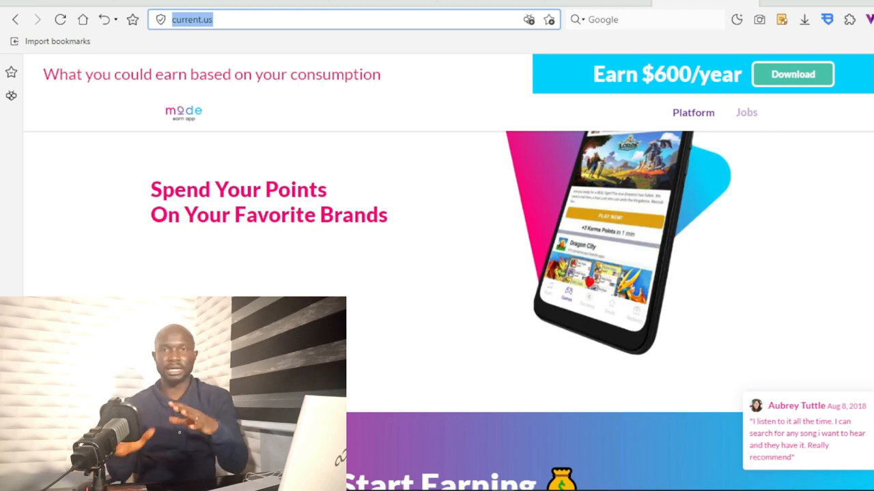